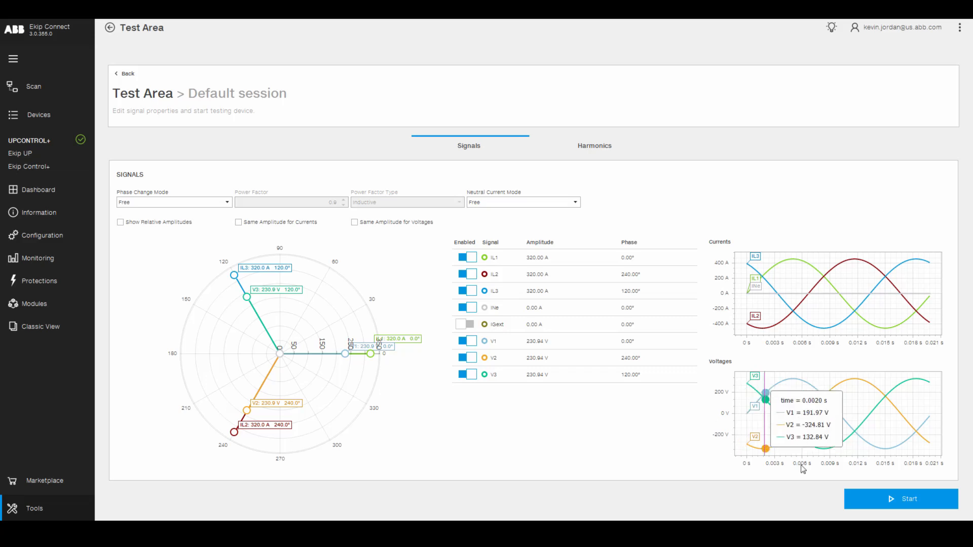
mouse_move(270, 65)
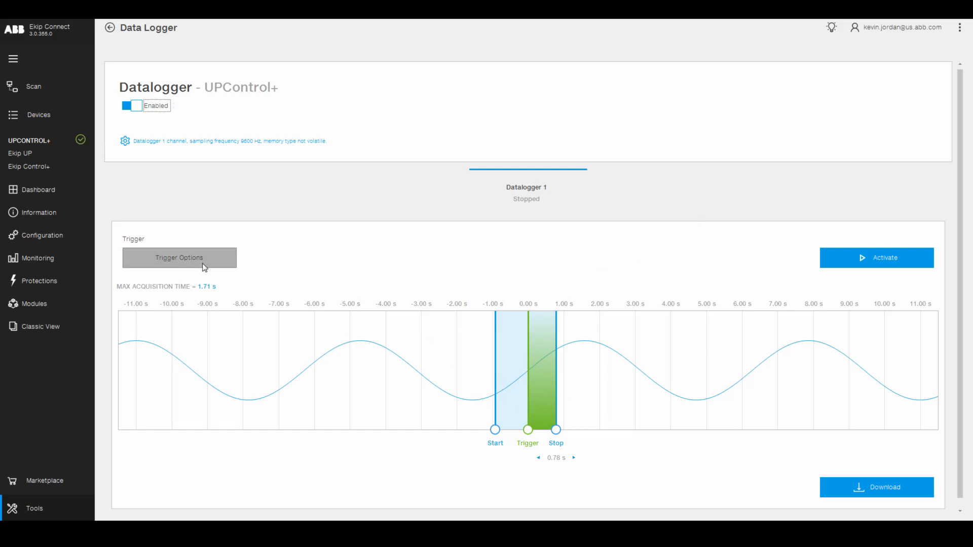
Review Trigger 1 alarm events, then trim the datalogger download time to 0.720 s.
left_click(178, 257)
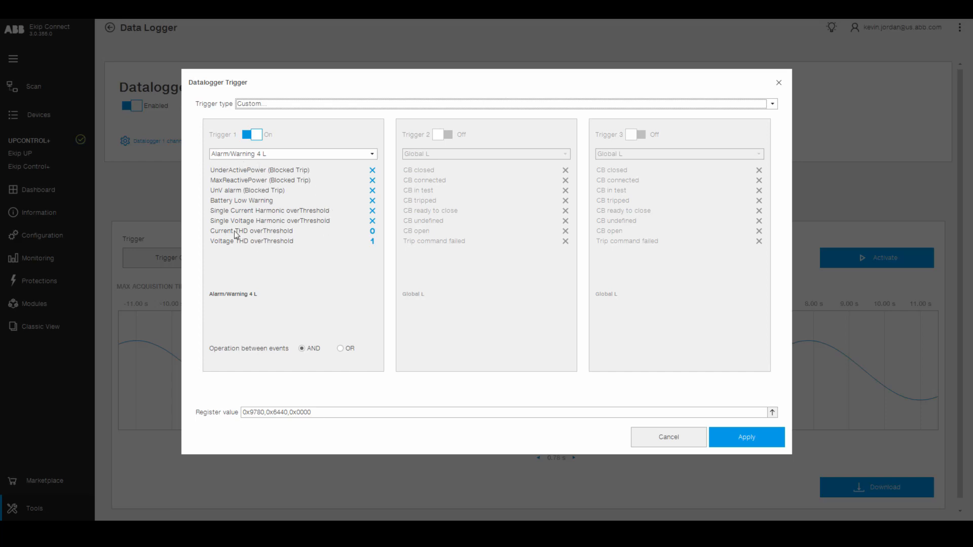
mouse_move(372, 239)
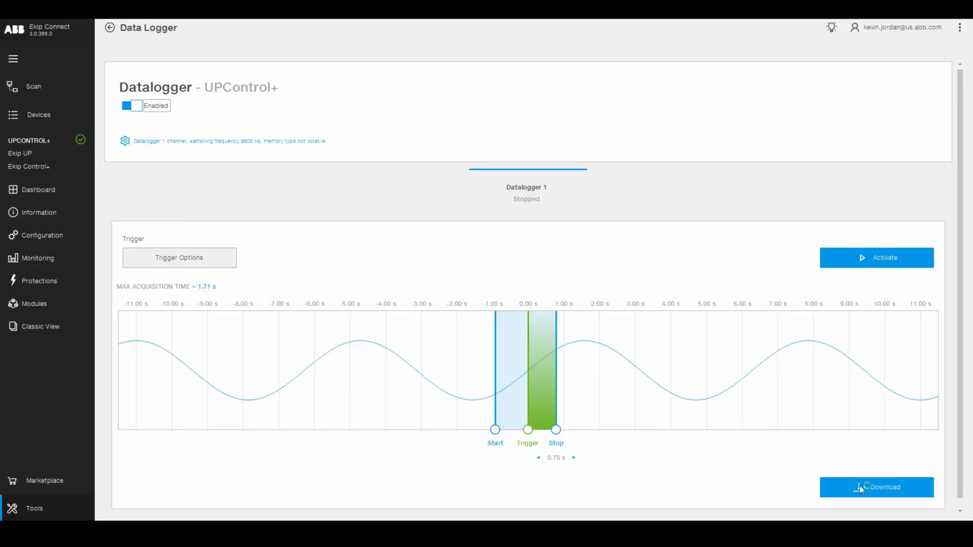
left_click(876, 487)
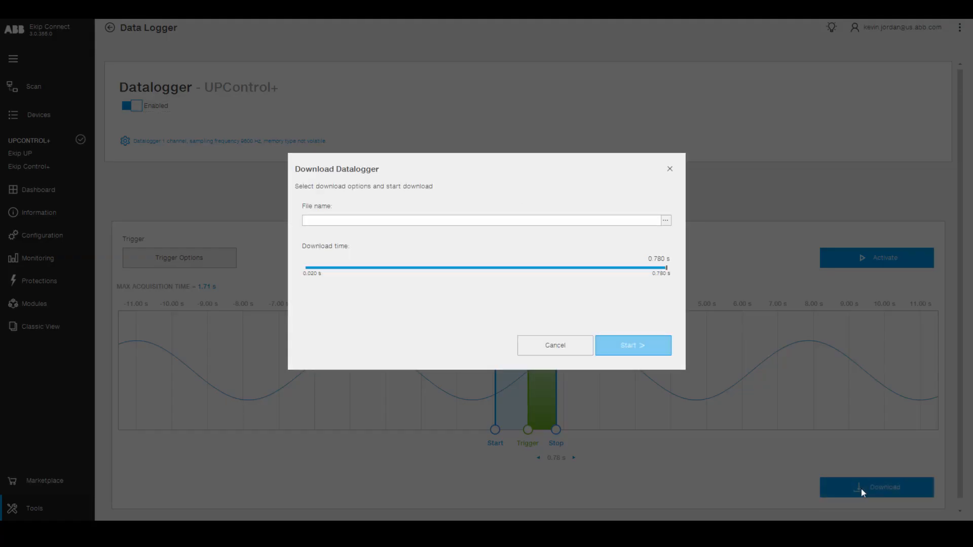
left_click_drag(667, 267, 638, 267)
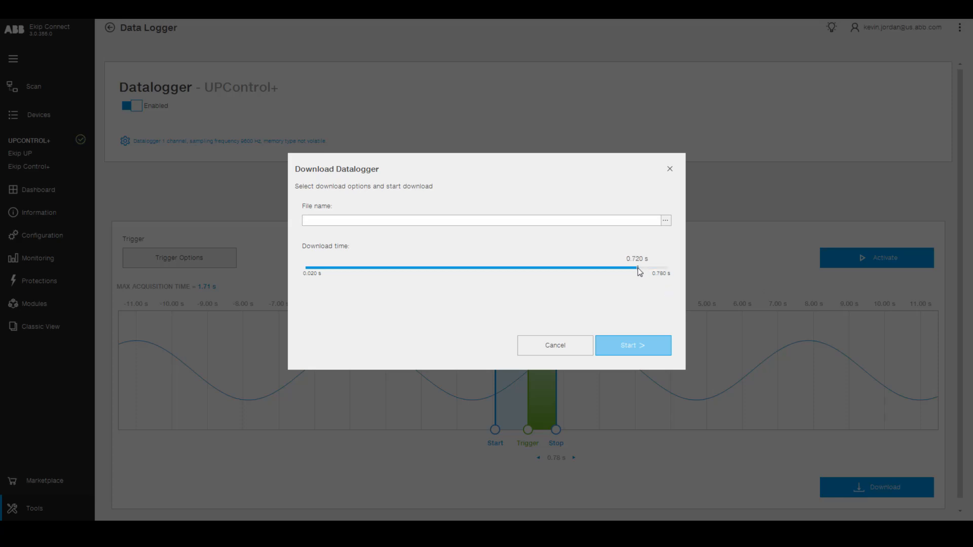
left_click(554, 345)
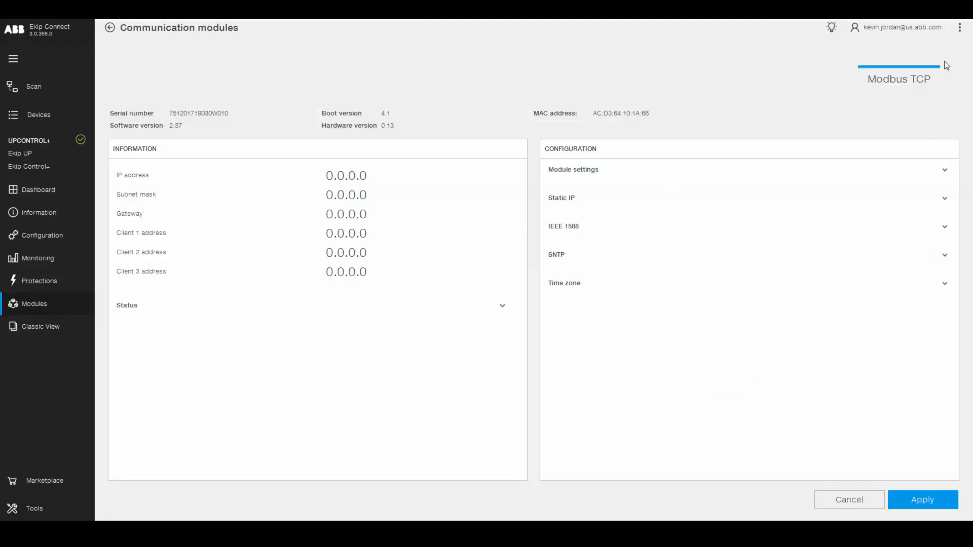
Expand the Modbus TCP module's Static IP section, showing static address off and 0.0.0.0 addresses.
left_click(560, 197)
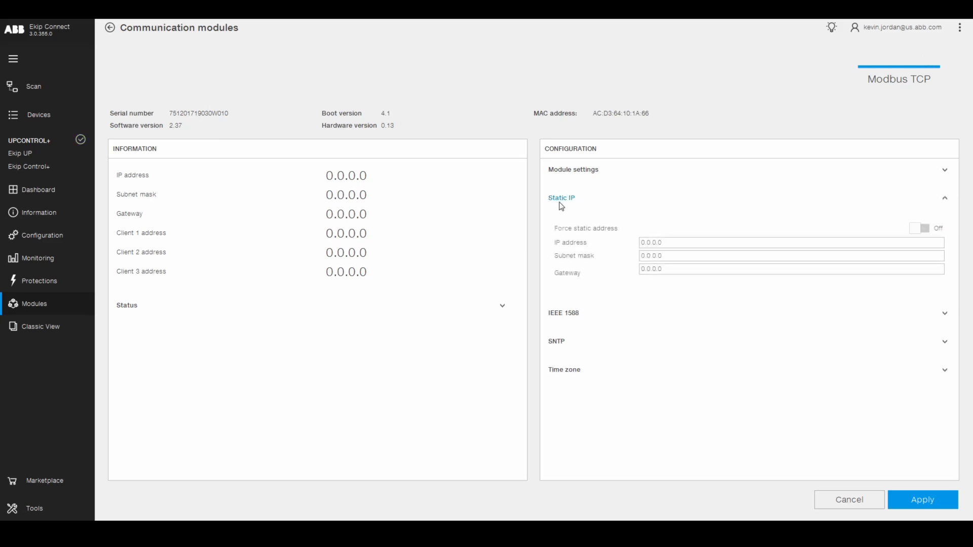